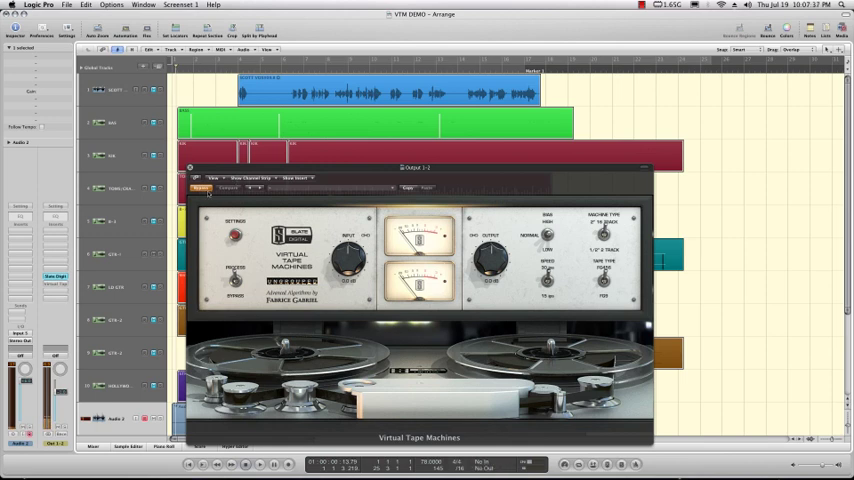
Un-bypass Virtual Tape Machines on Output 1-2 so it processes audio again
{"action": "left_click", "coordinate": [288, 463]}
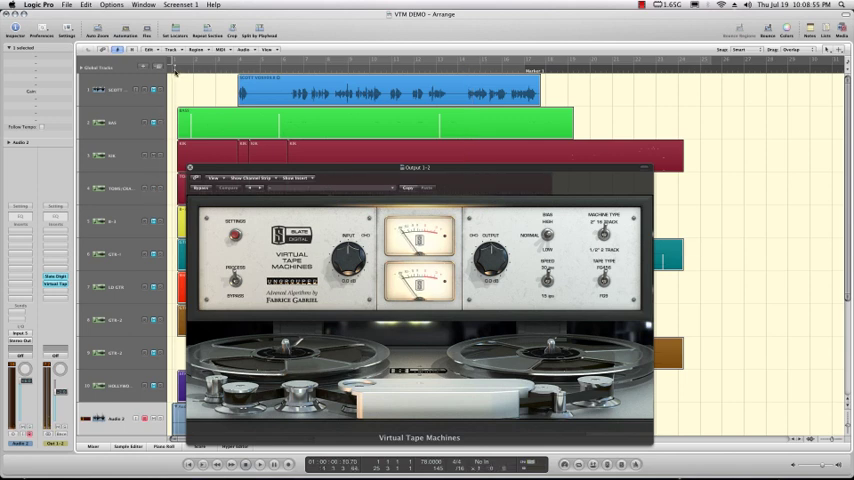
Bypass Virtual Tape Machines on Output 1-2 and start recording to the Audio Files folder
{"action": "left_click", "coordinate": [258, 463]}
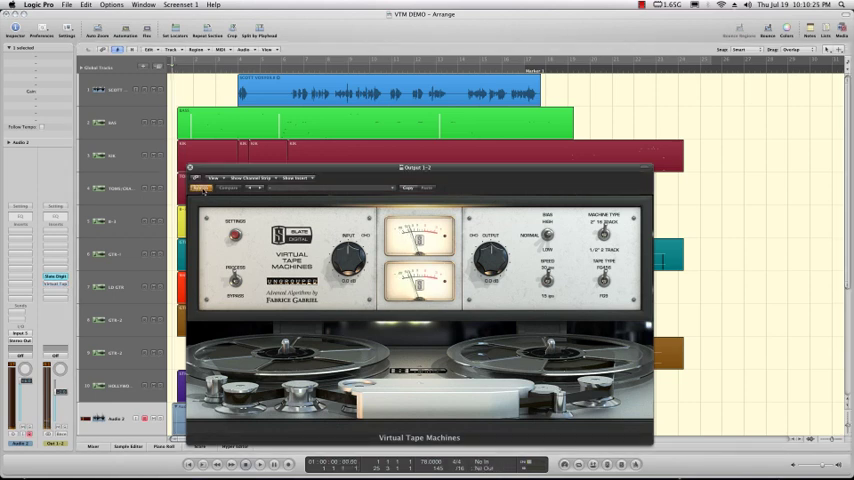
{"action": "left_click", "coordinate": [259, 463]}
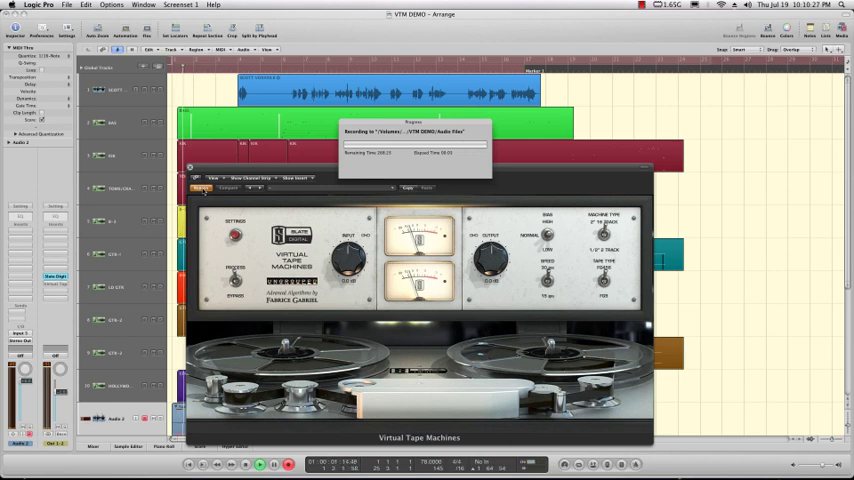